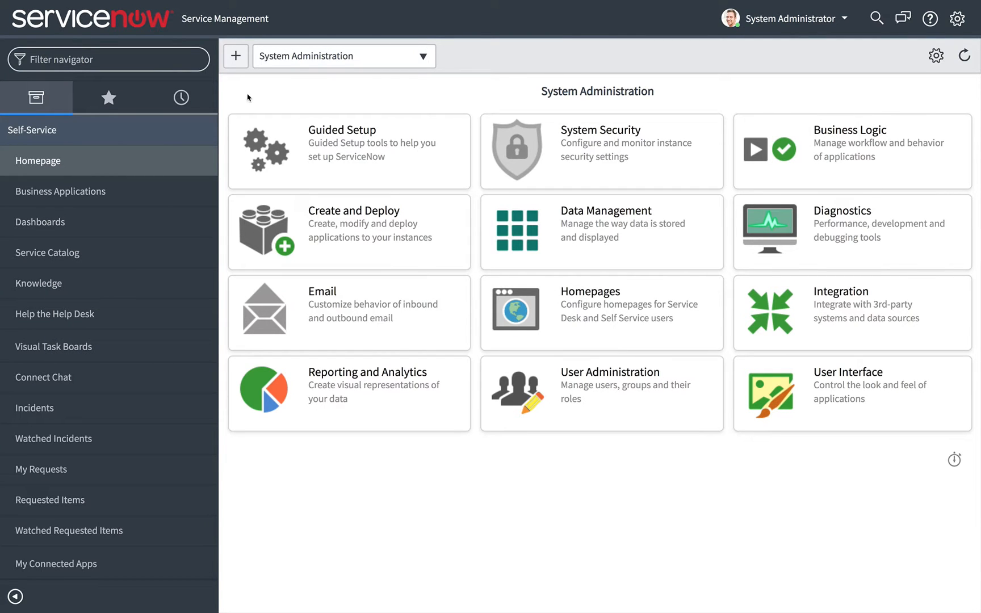
pyautogui.moveTo(97, 32)
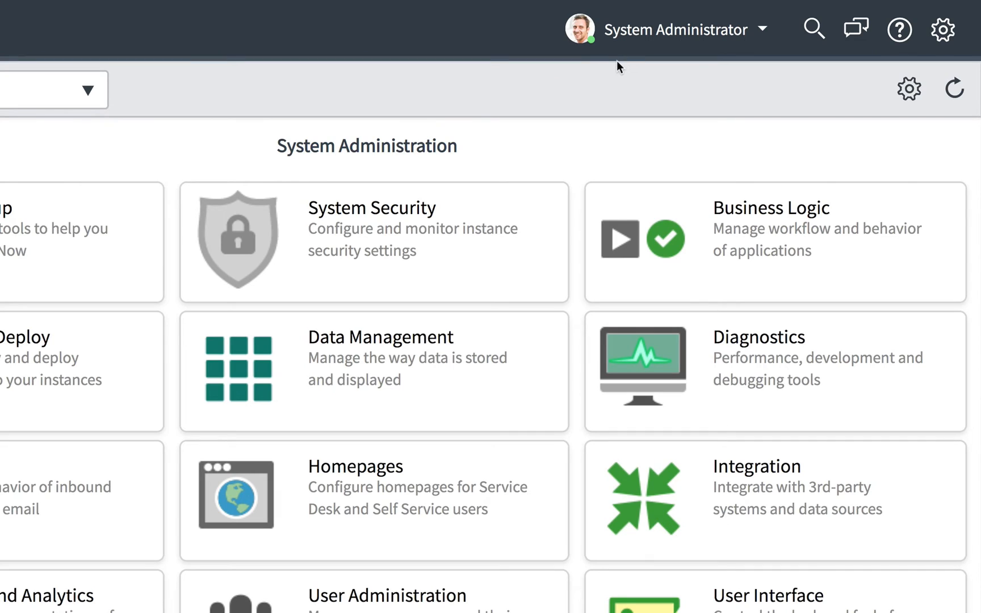
pyautogui.moveTo(803, 91)
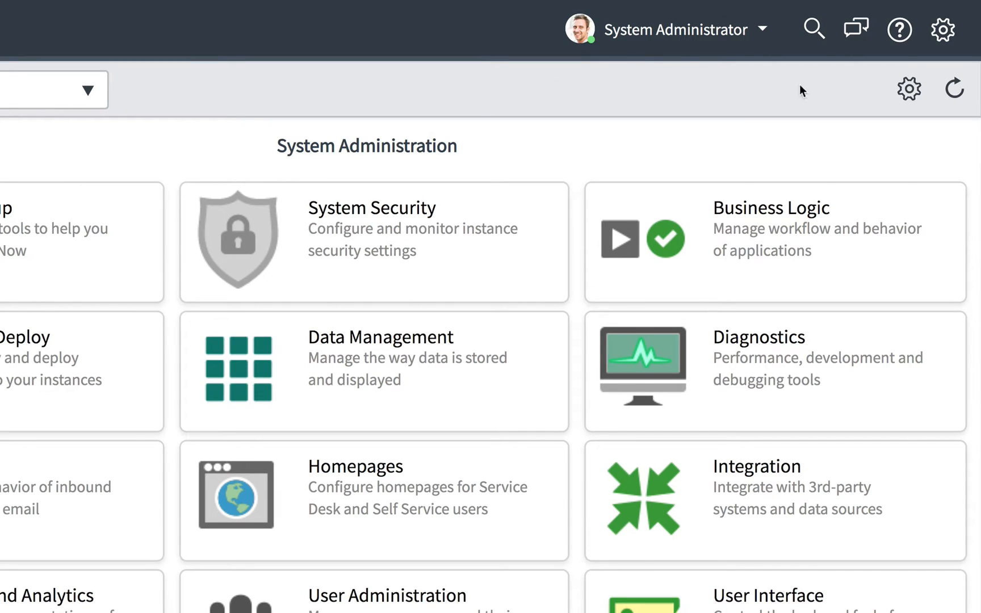
pyautogui.moveTo(857, 57)
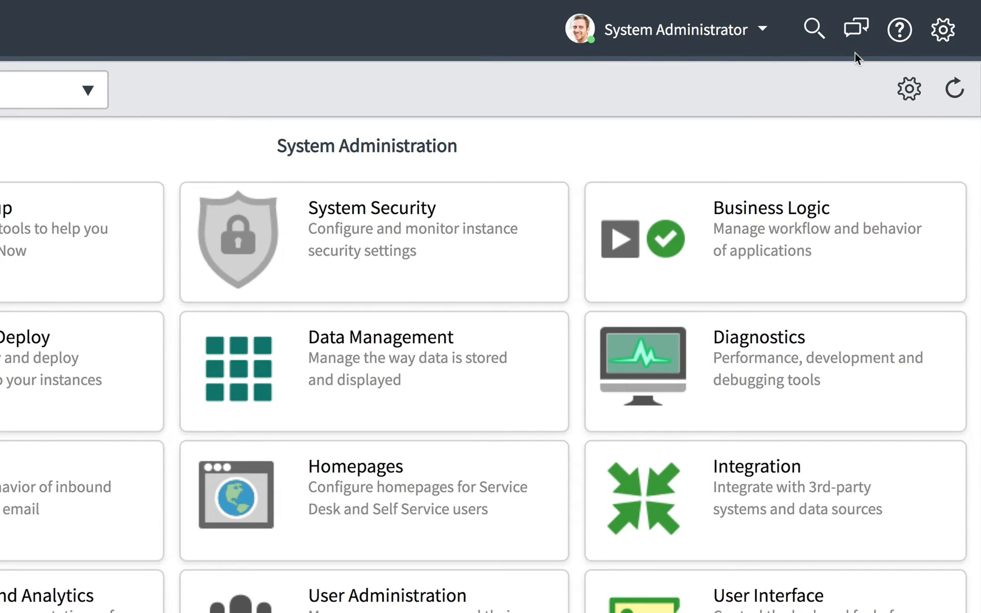
pyautogui.moveTo(868, 61)
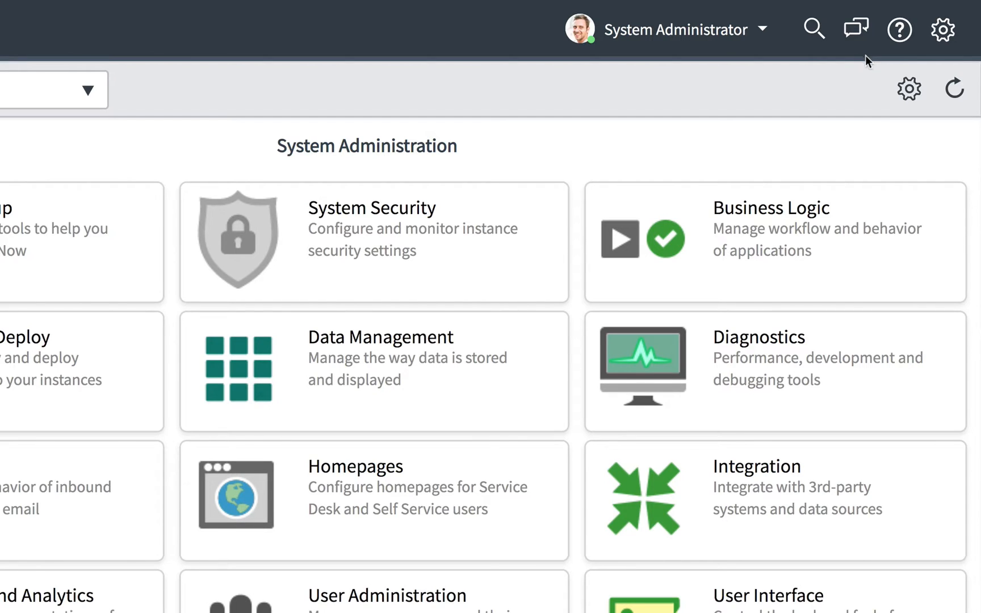
pyautogui.moveTo(957, 54)
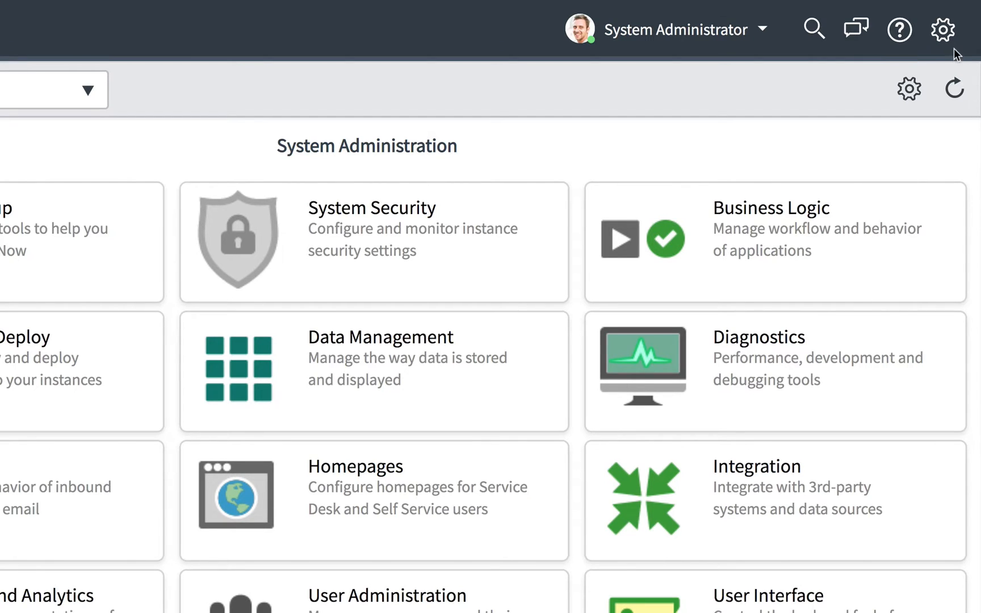
pyautogui.moveTo(950, 56)
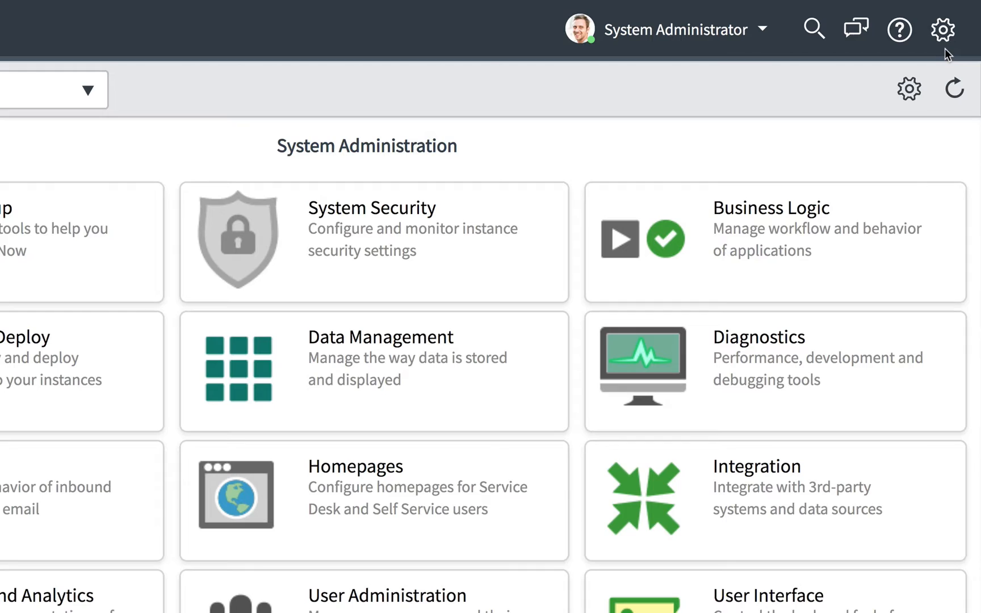
pyautogui.moveTo(768, 66)
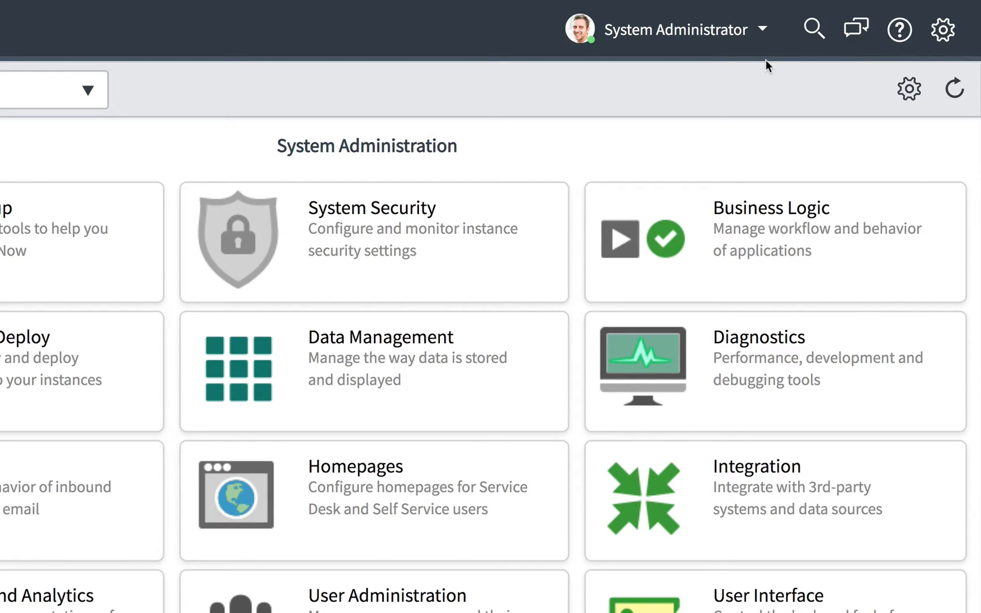
pyautogui.moveTo(765, 42)
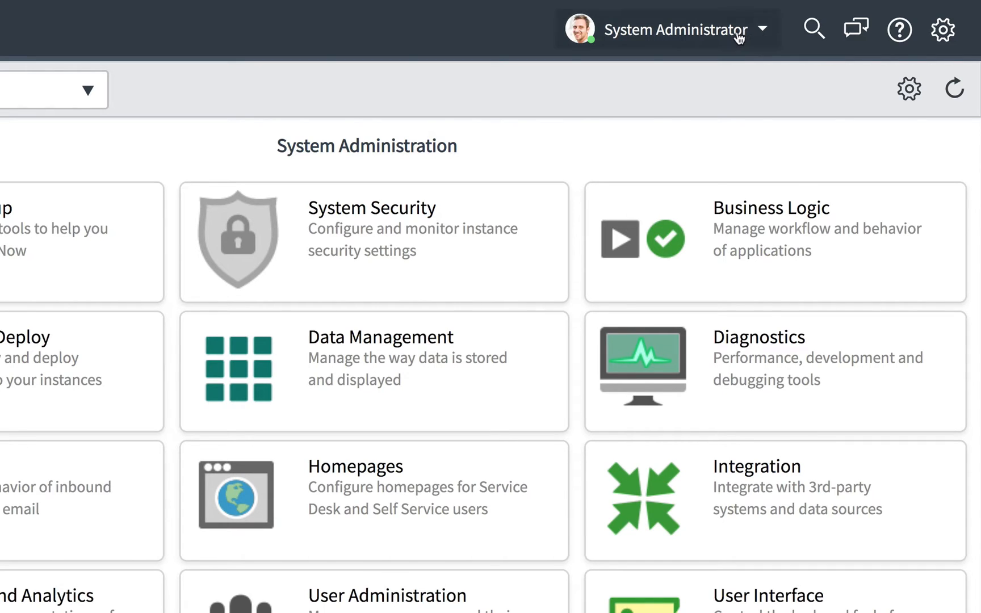
# - View the Developer tab of System Settings, then close the dialog
pyautogui.click(674, 29)
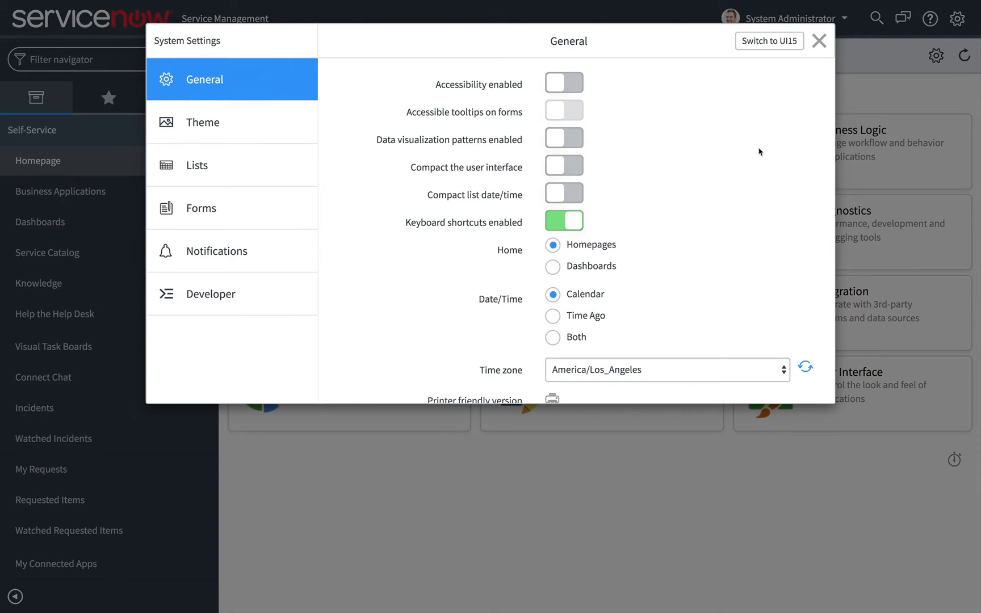
pyautogui.moveTo(689, 168)
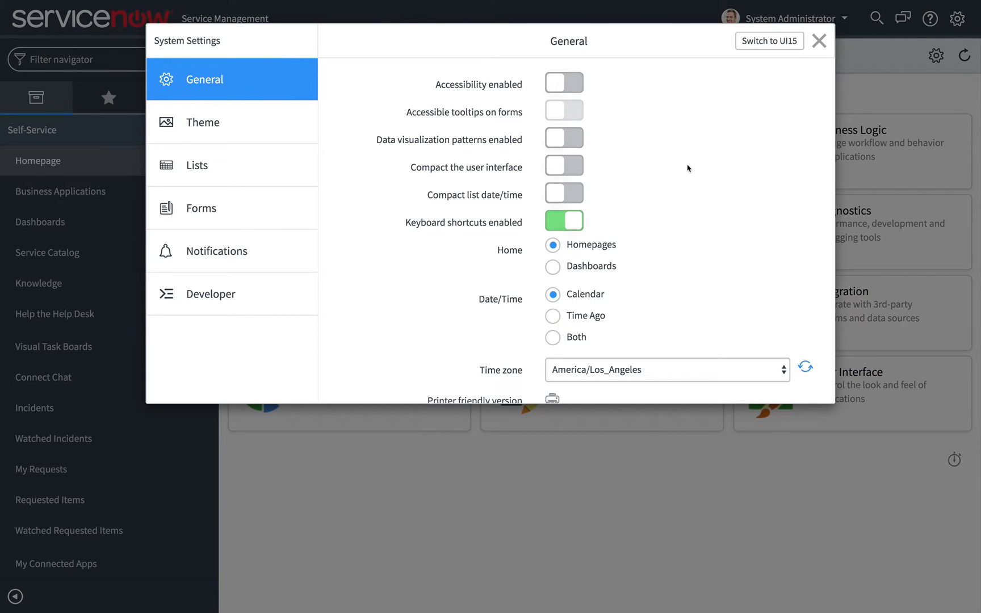
pyautogui.click(211, 295)
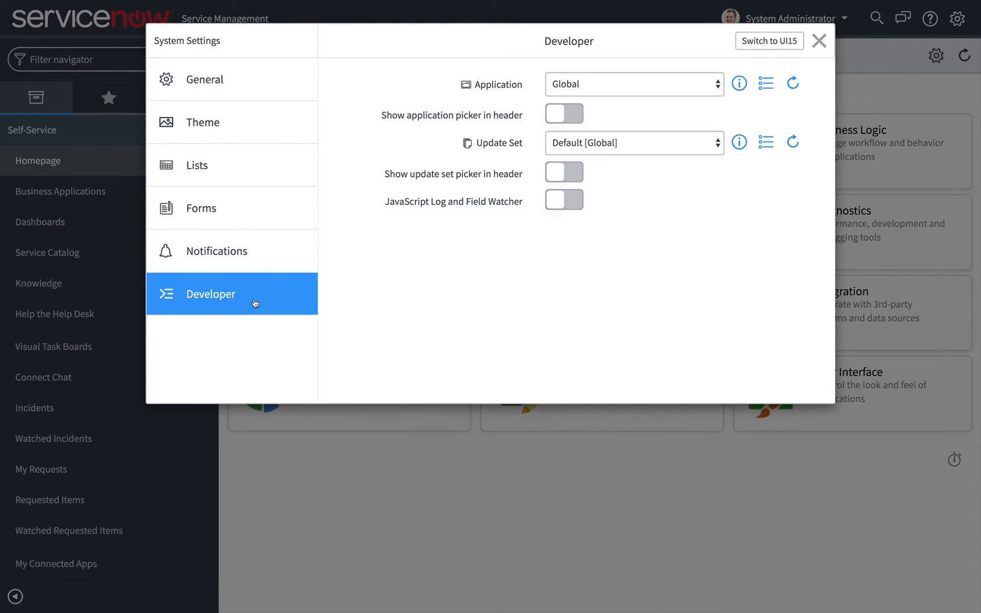
pyautogui.click(820, 41)
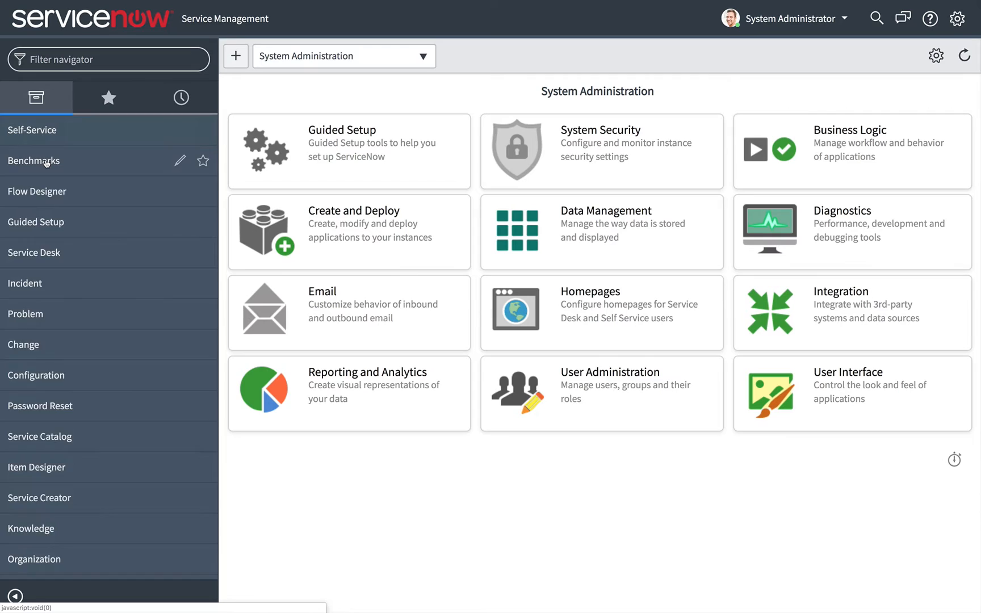
# - Expand Benchmarks and its Administration section to show Setup and Category
pyautogui.click(35, 161)
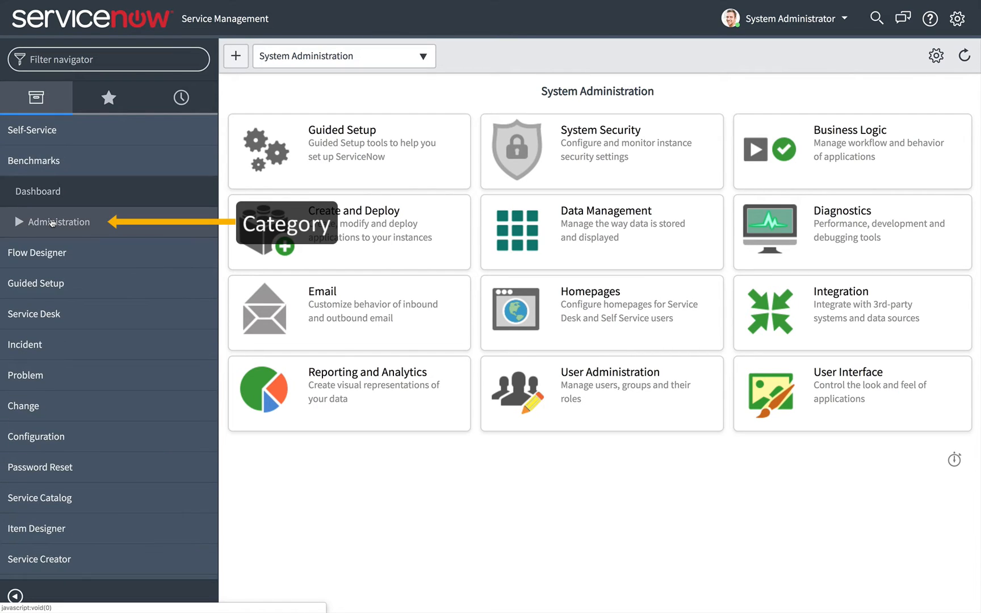
pyautogui.click(59, 221)
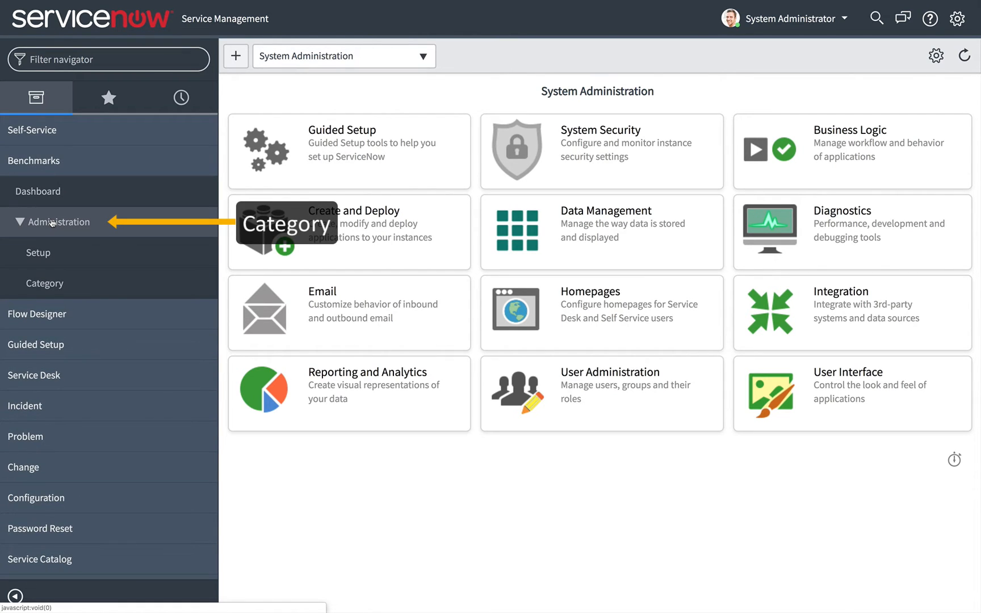
pyautogui.moveTo(45, 283)
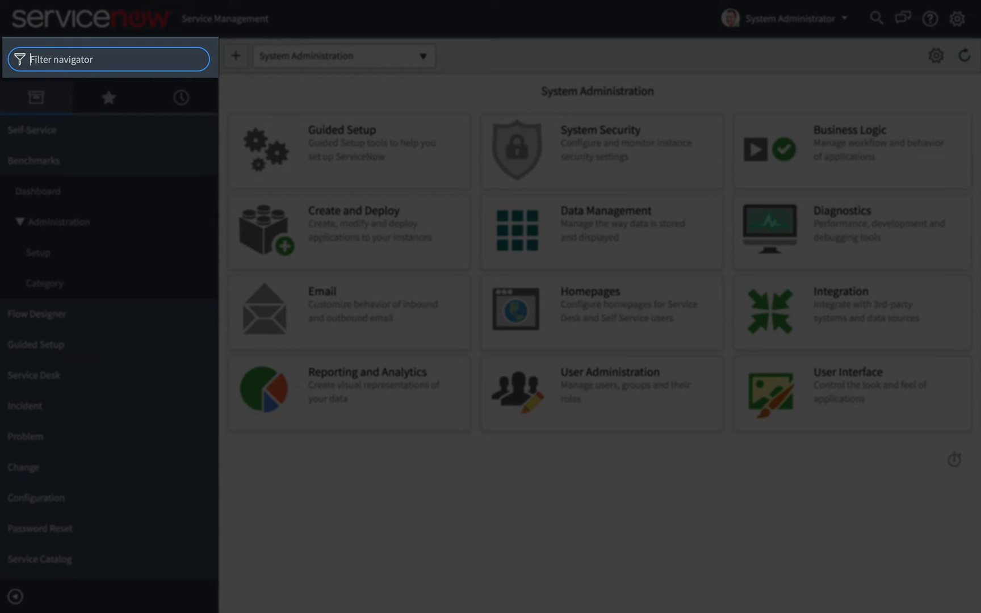
# - Filter the application navigator by 'incident'
pyautogui.write('i')
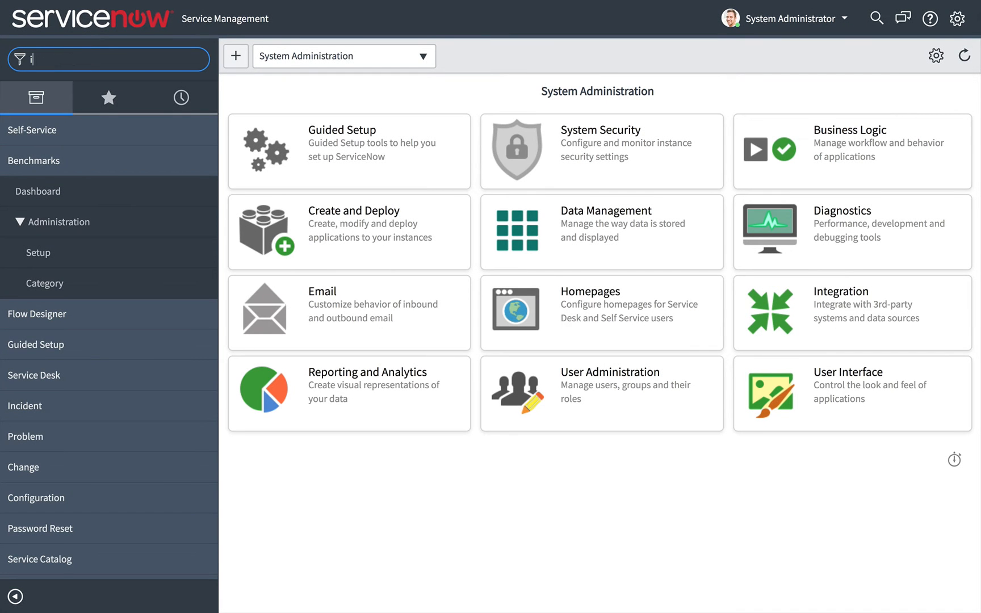
pyautogui.write('incident')
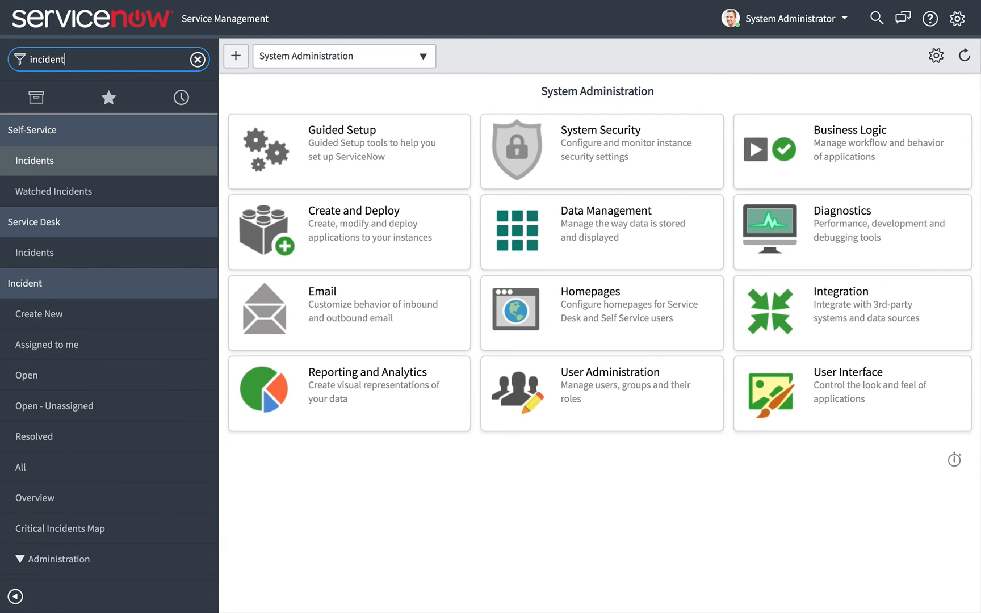
pyautogui.moveTo(35, 253)
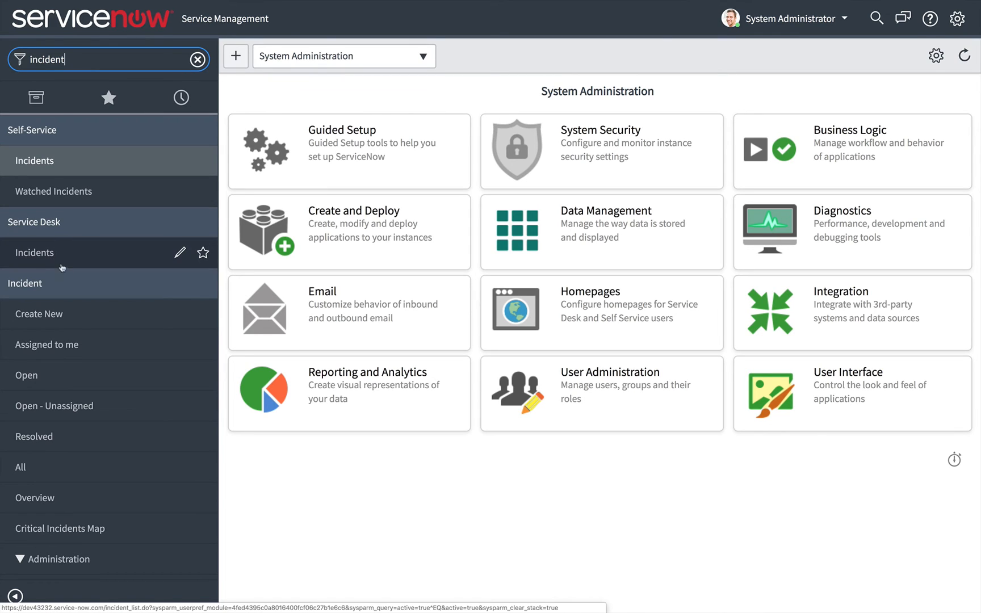
pyautogui.moveTo(69, 289)
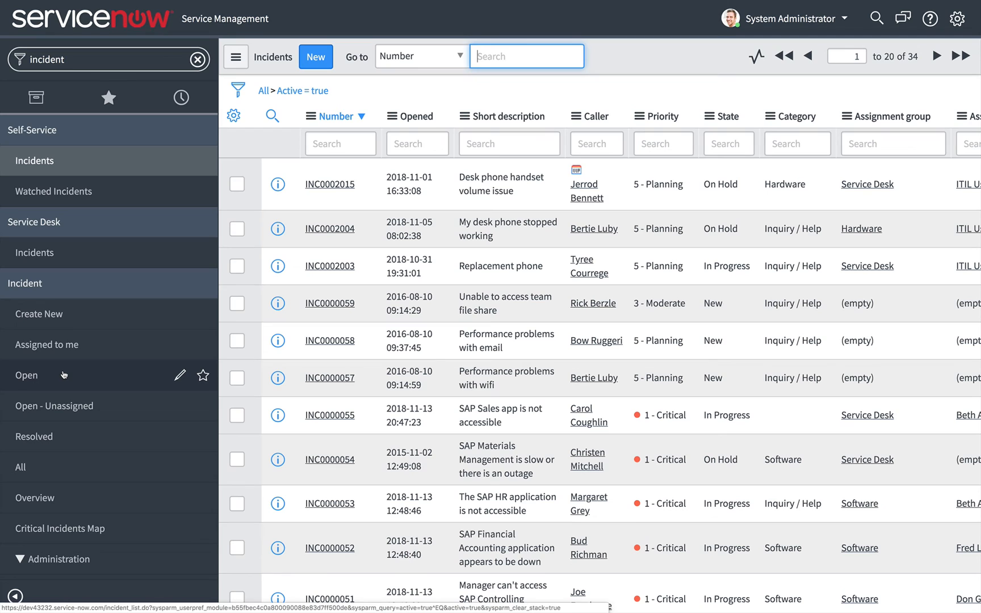
pyautogui.moveTo(342, 327)
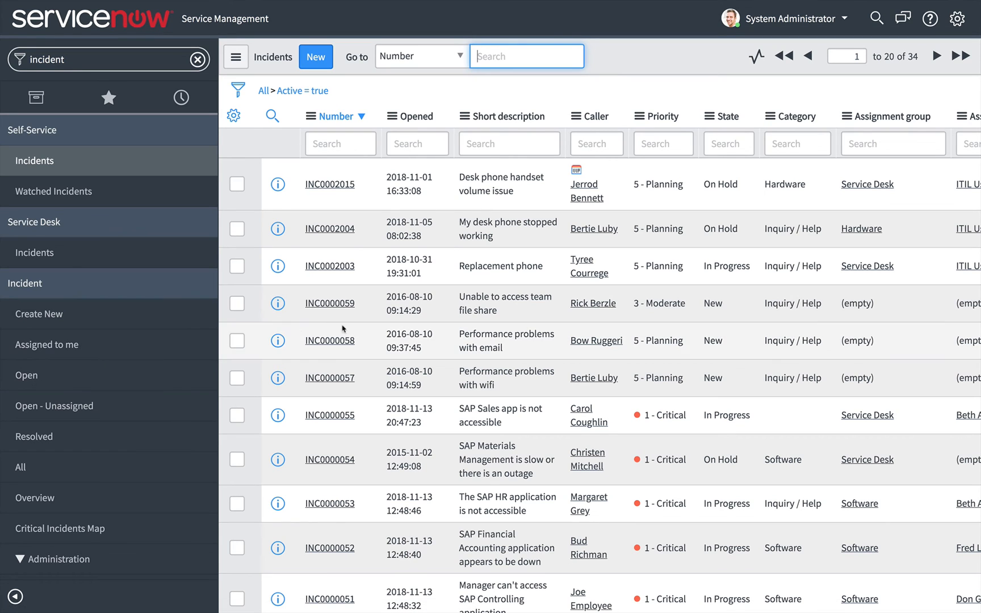
# - Open incident INC0000059, 'Unable to access team file share', from the open incidents list
pyautogui.click(330, 302)
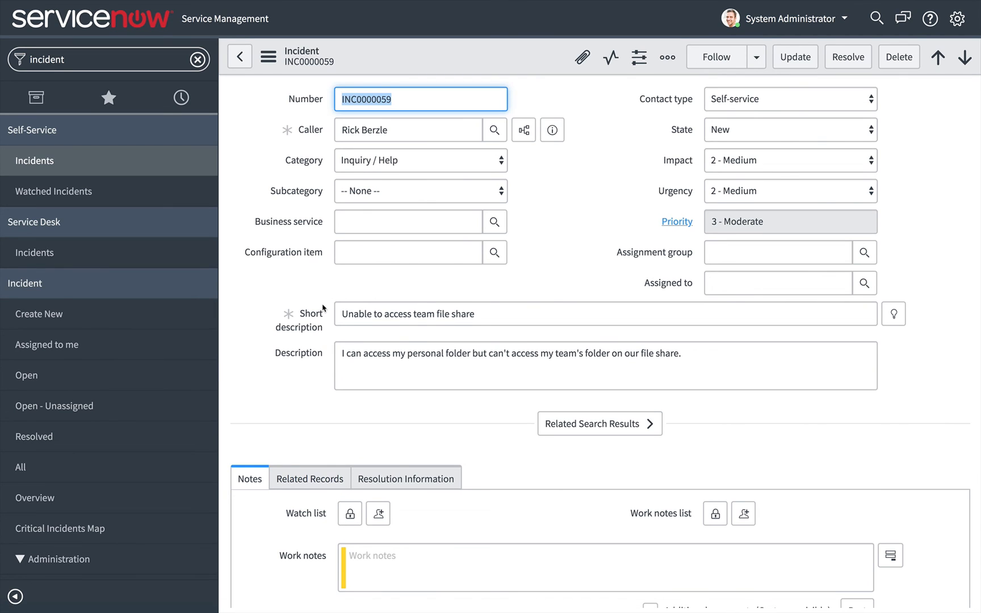
pyautogui.moveTo(324, 309)
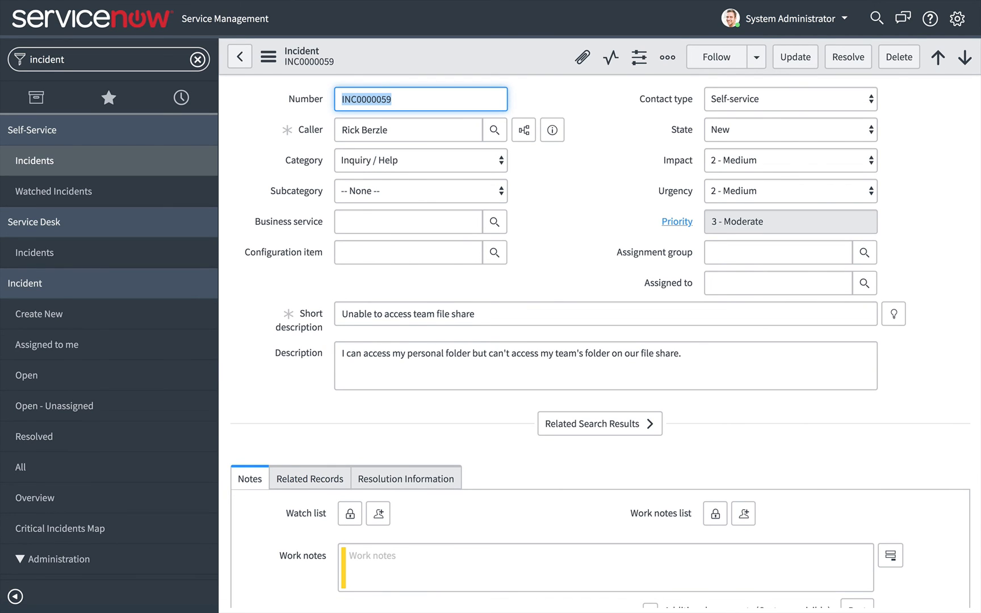